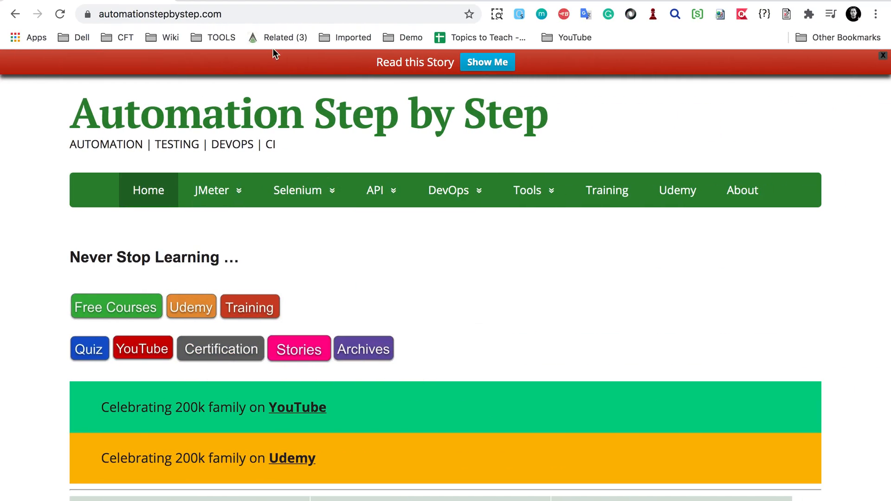
Scroll the automationstepbystep.com homepage down to the UI Testing, CI CD DevOps and API Testing lists
left_click(171, 14)
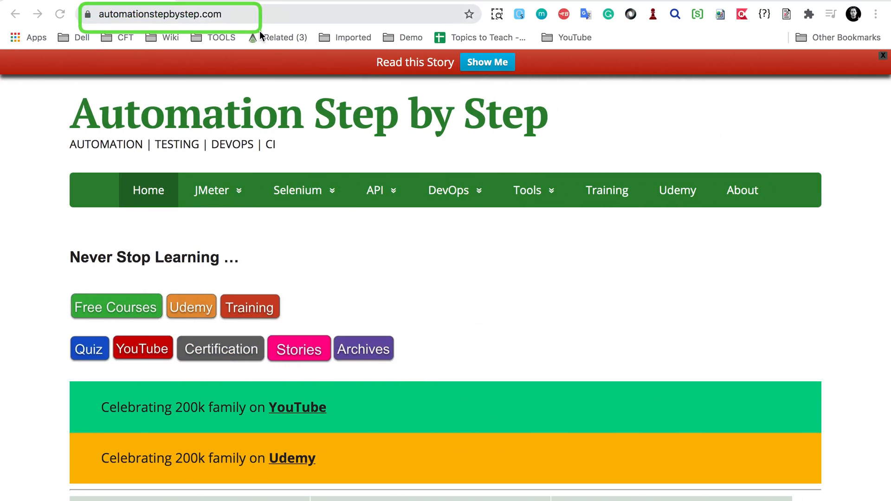
scroll("down", 3)
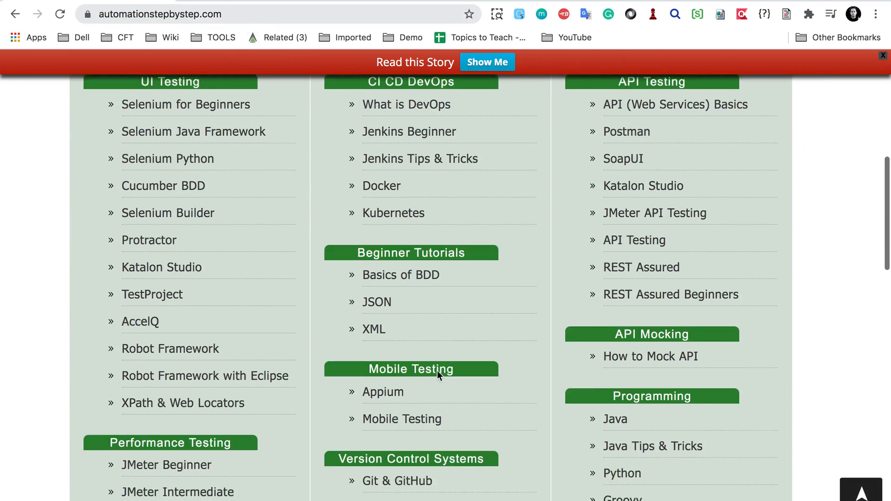